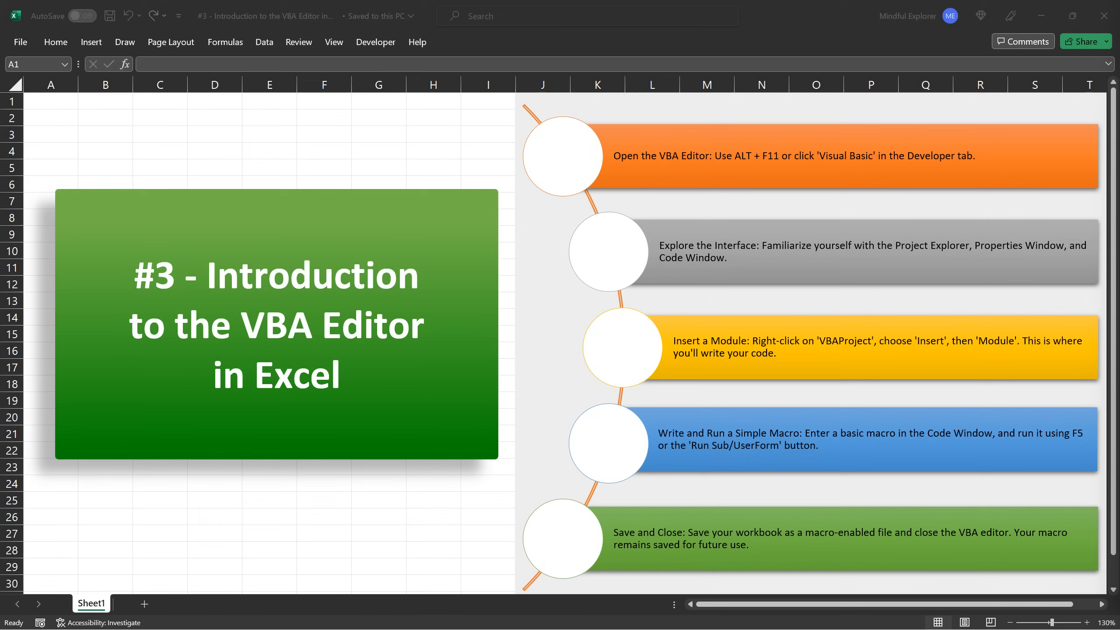
mouse_move(376, 42)
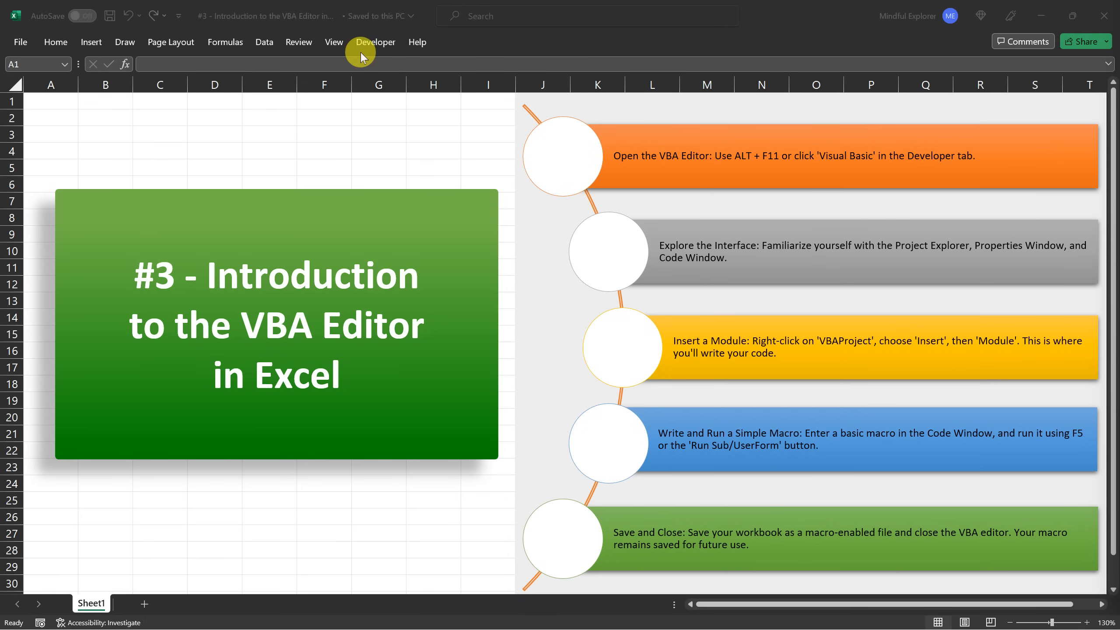
Switch the ribbon to the Developer tab to reach the macro and code tools
click(376, 41)
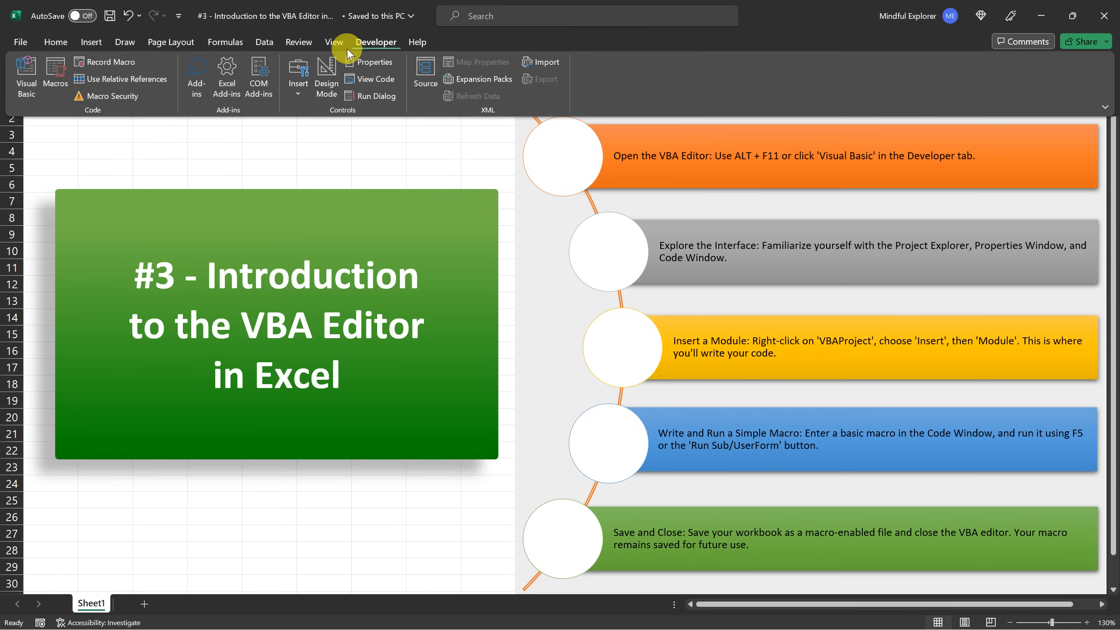
mouse_move(26, 75)
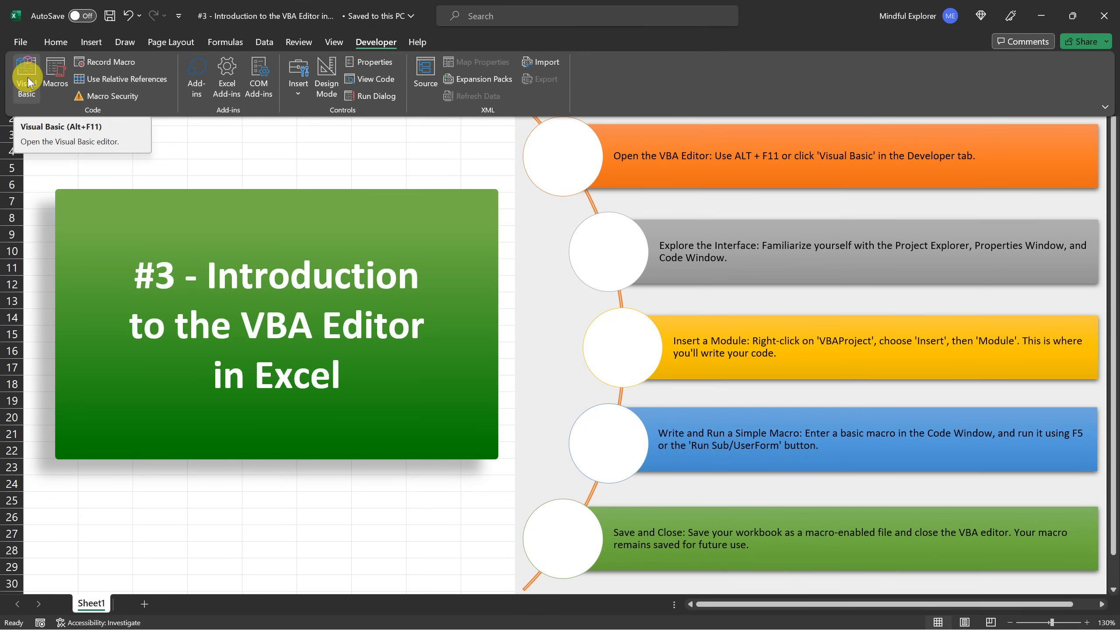
Launch the Visual Basic editor and select the workbook's VBAProject in the Project Explorer
click(26, 76)
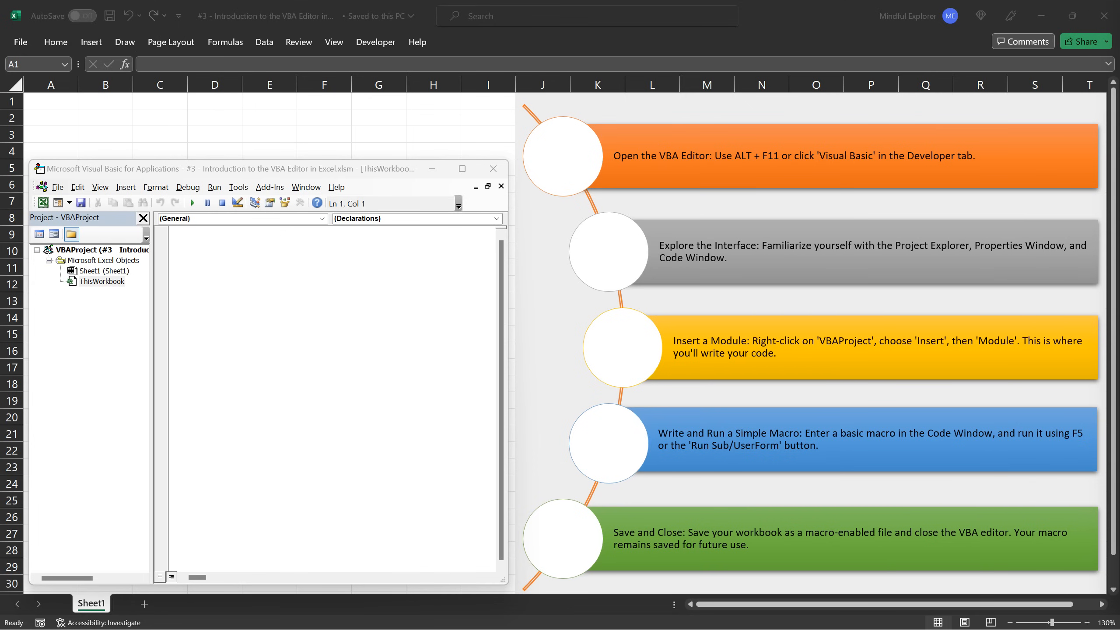
click(75, 250)
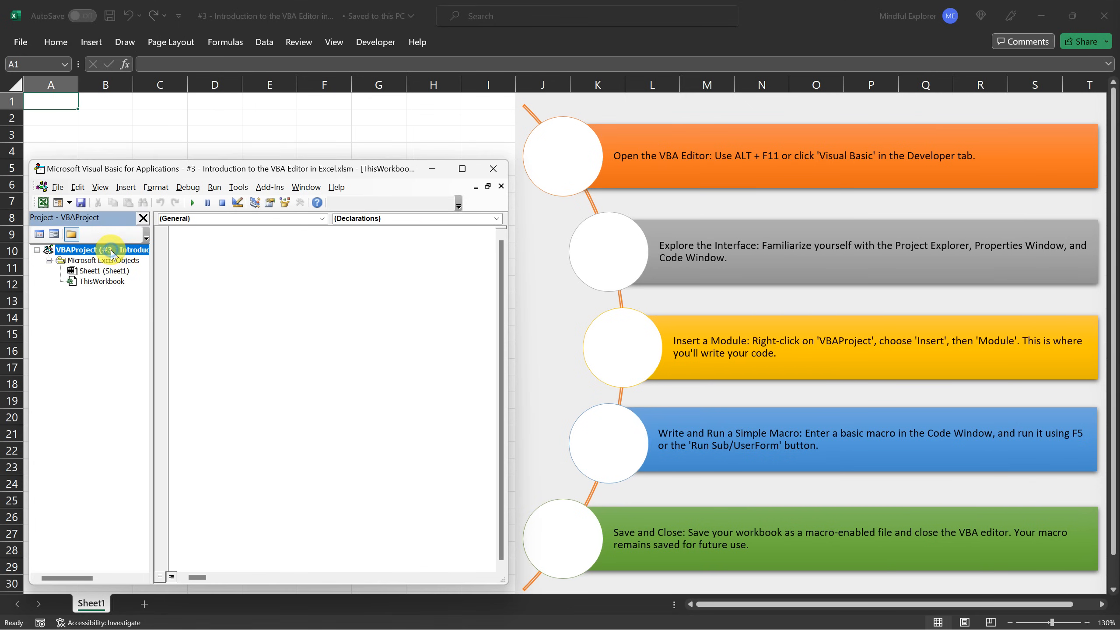
Insert a new empty module, Module1, into VBAProject from its context menu
right_click(106, 249)
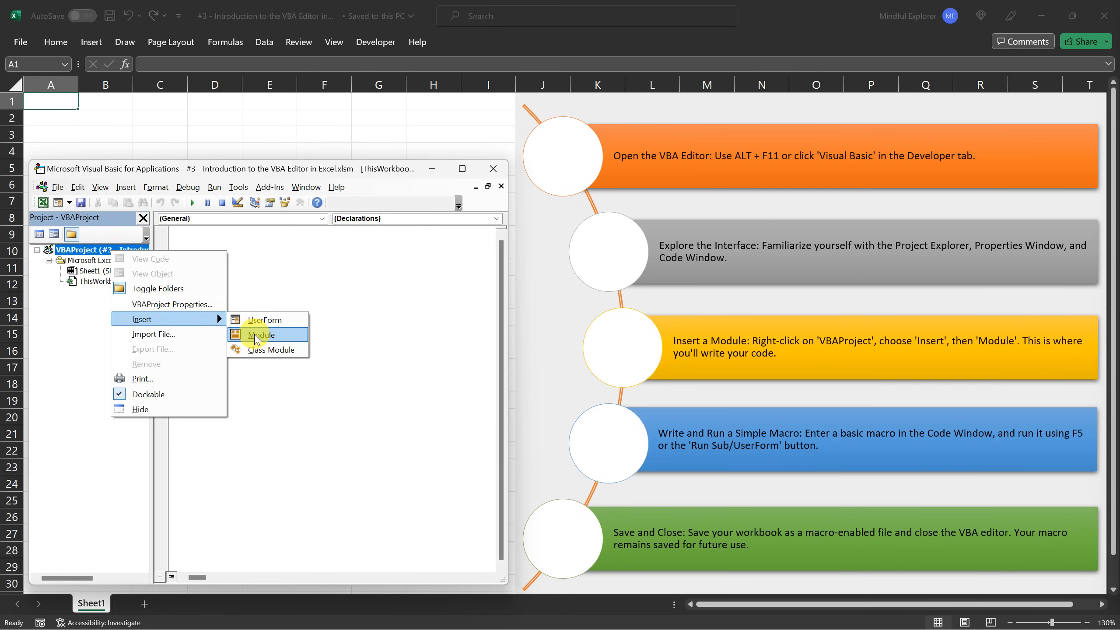
click(261, 334)
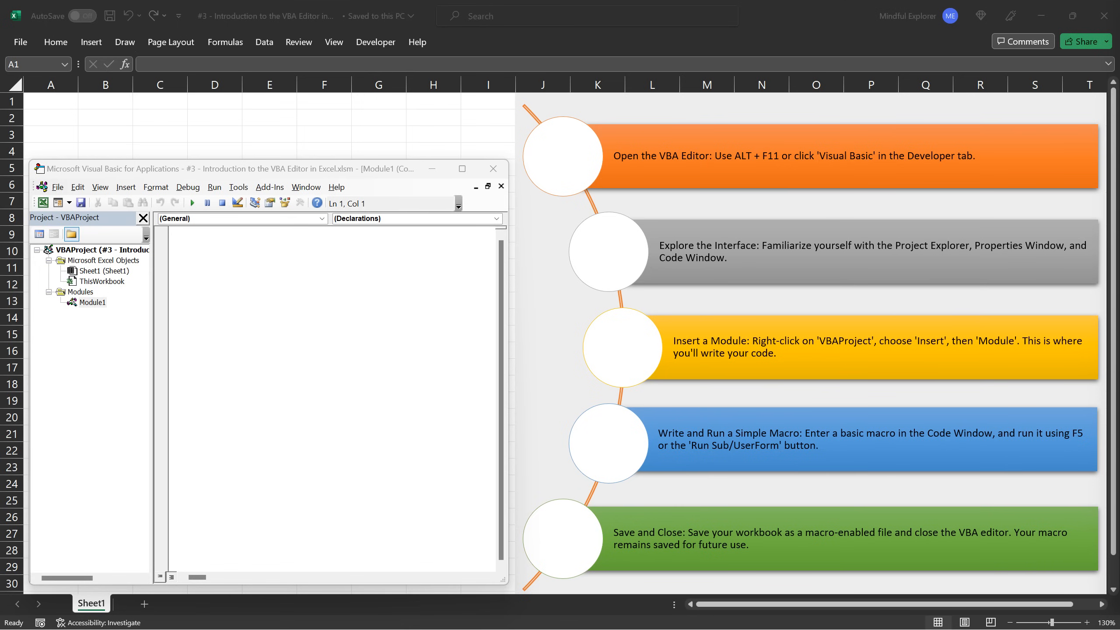
Write Sub MyFirstMacro() with Range("A1").Value = "Hello, Excel!" in Module1
text(Sub MyFirstMacro()
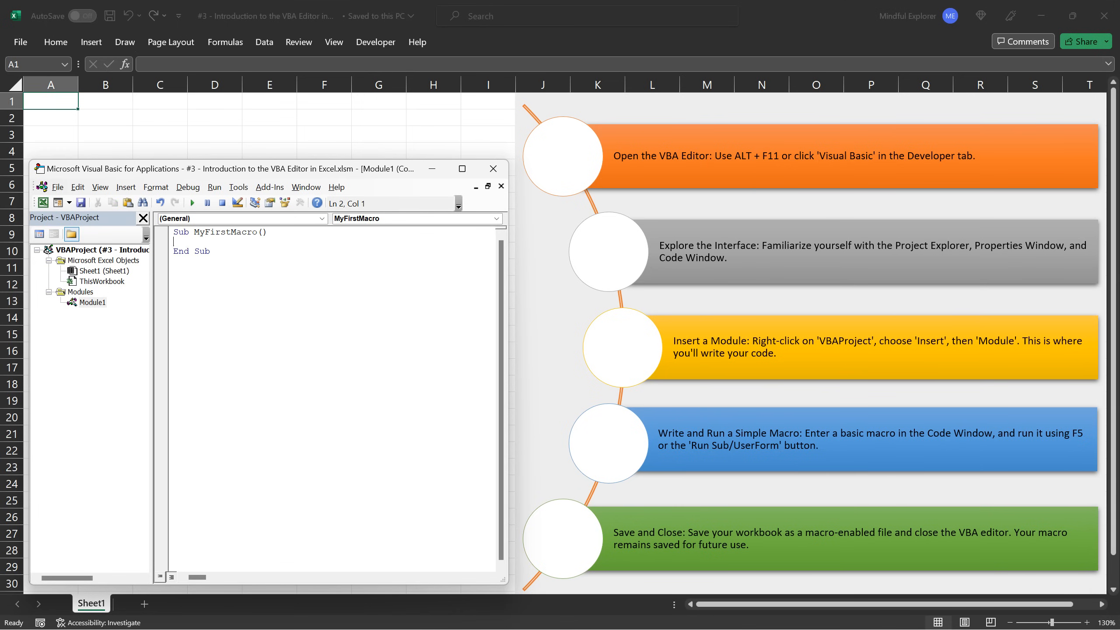
text(Range("A1"))
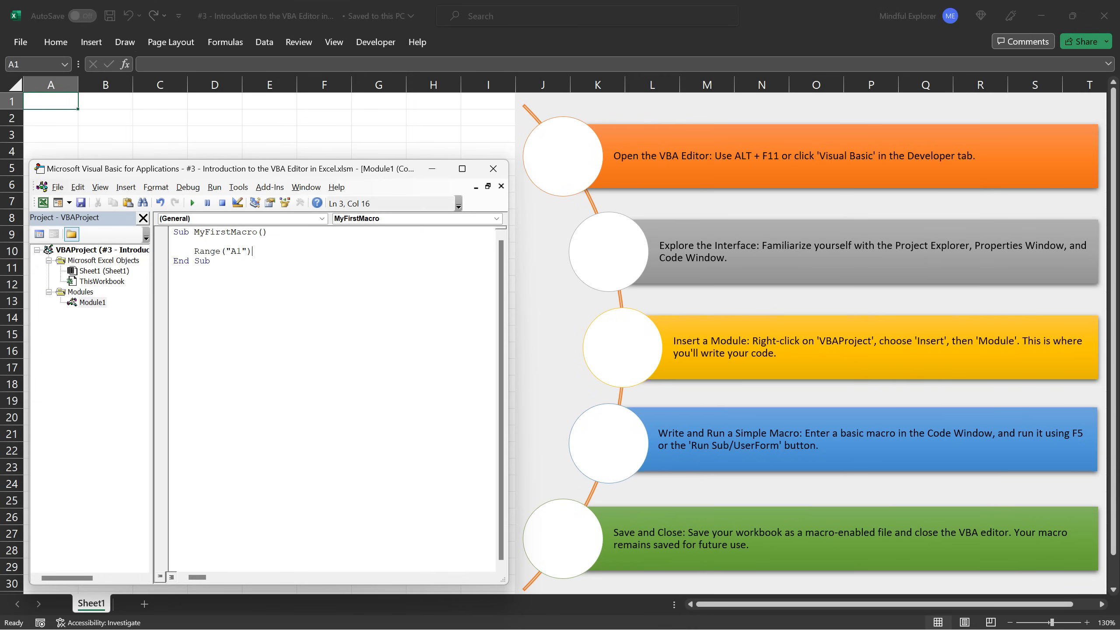
text(.Value = "Hello,)
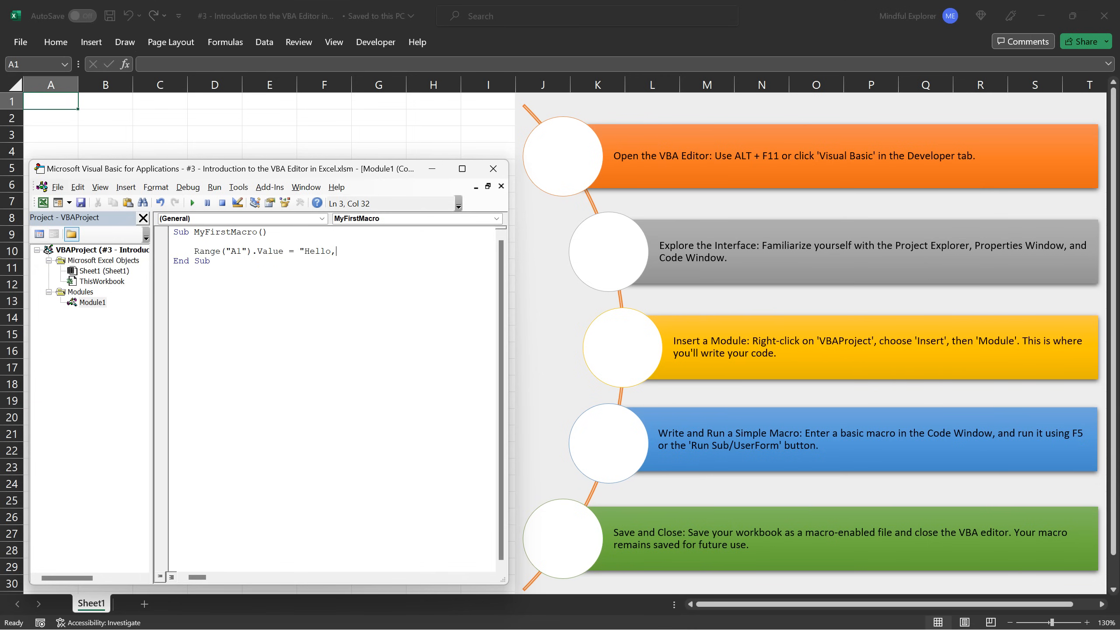
text(Excel!")
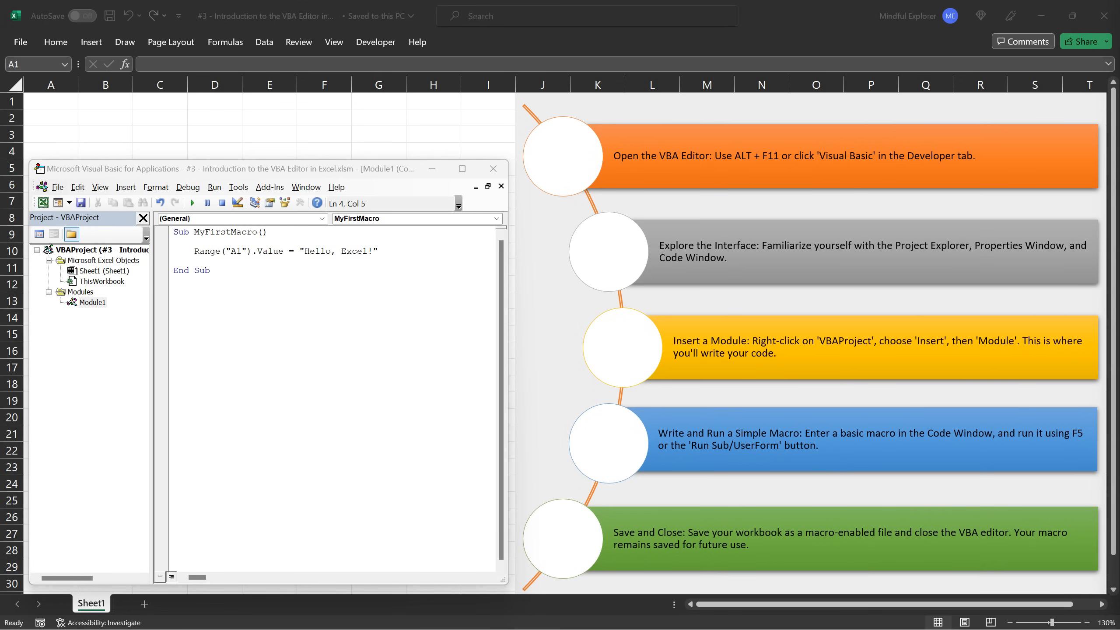
mouse_move(508, 195)
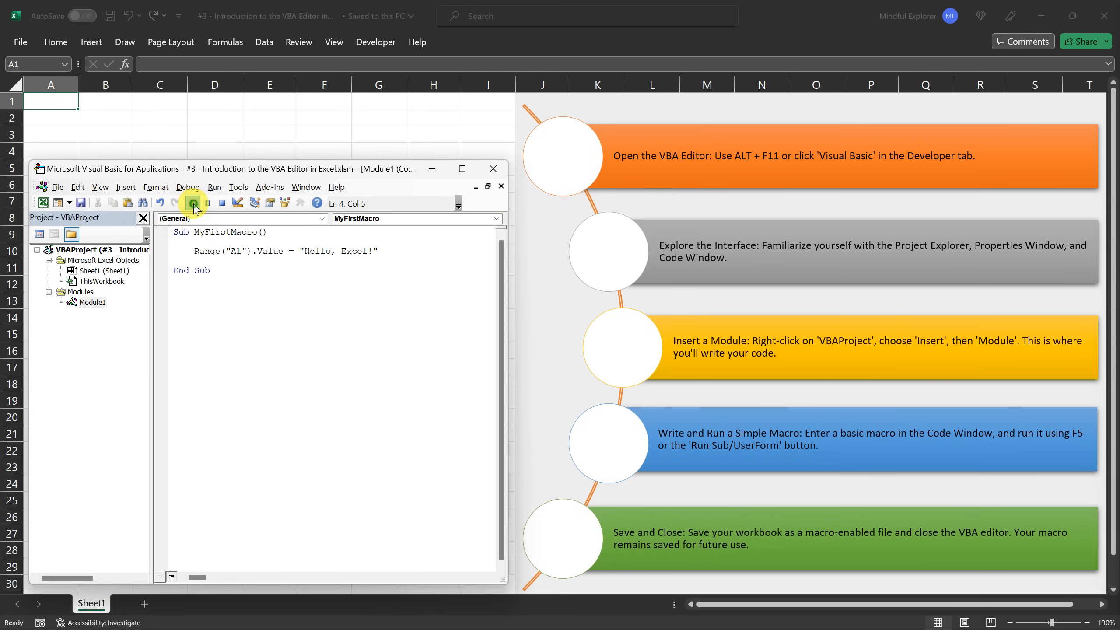
Run MyFirstMacro so cell A1 of Sheet1 reads "Hello, Excel!"
click(193, 203)
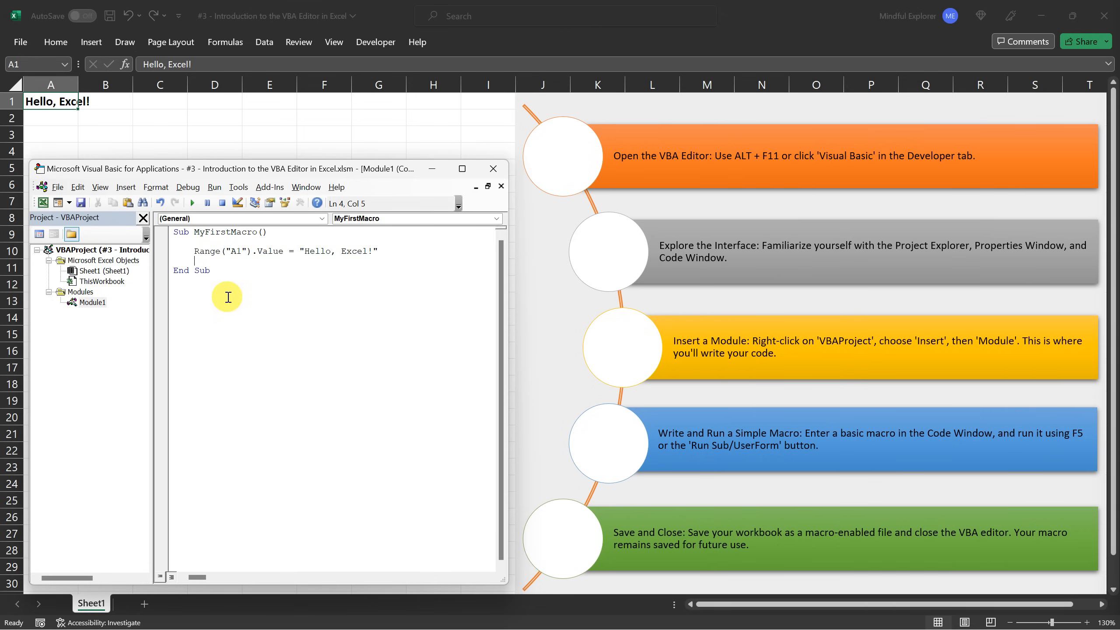
mouse_move(56, 120)
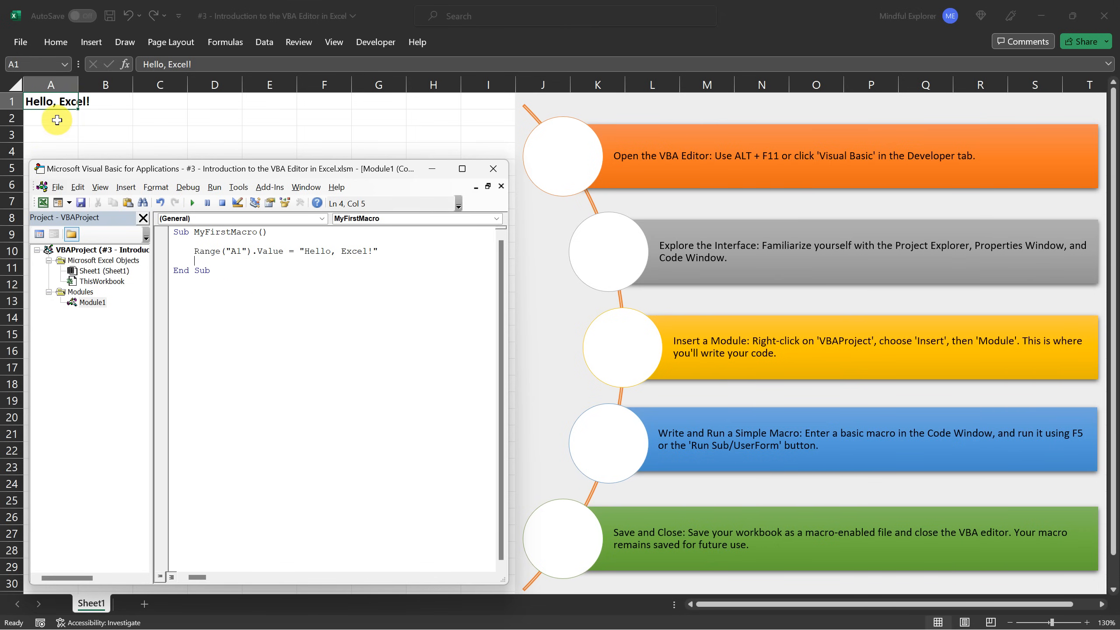